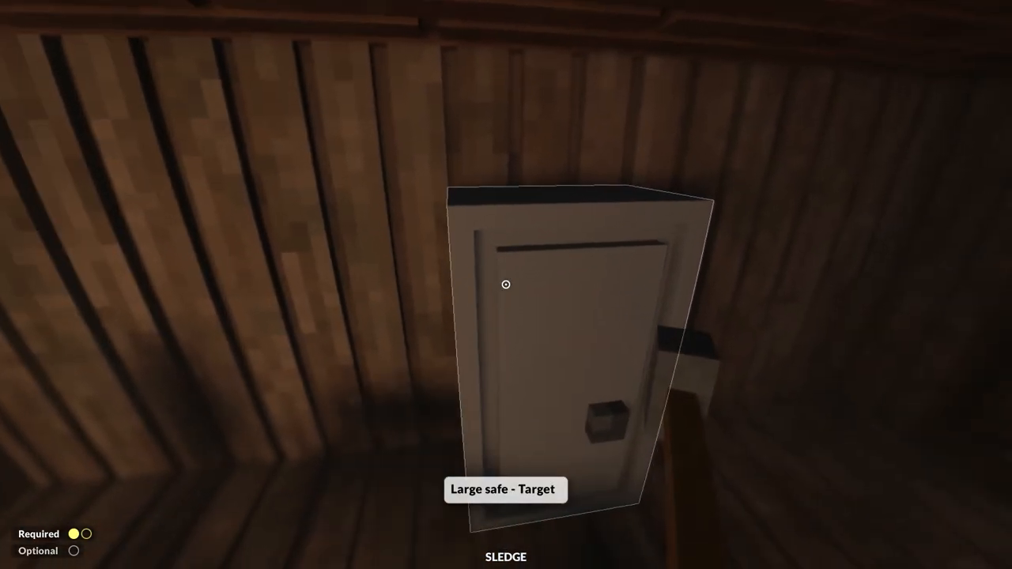
pyautogui.moveTo(506, 285)
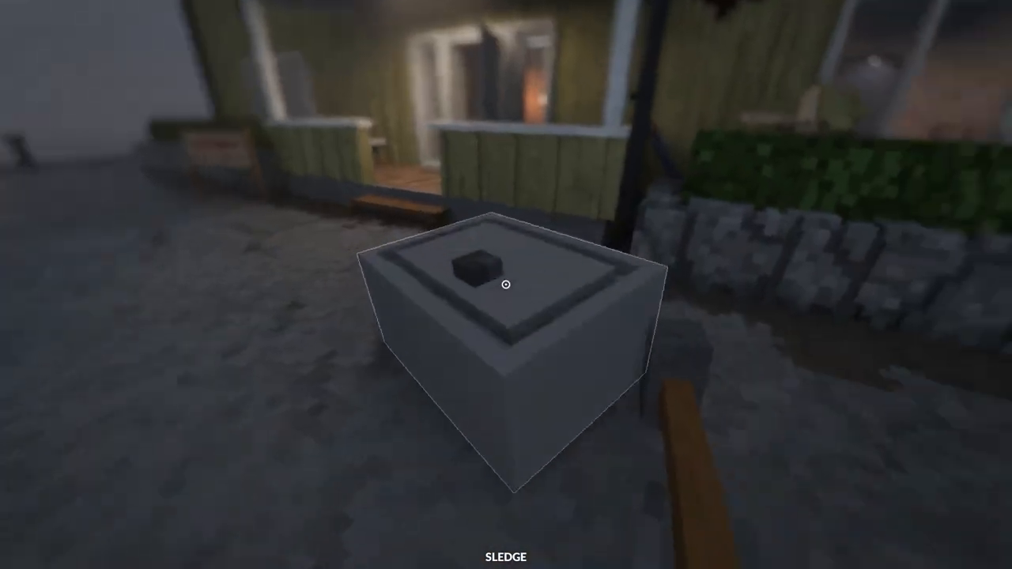
pyautogui.moveTo(507, 284)
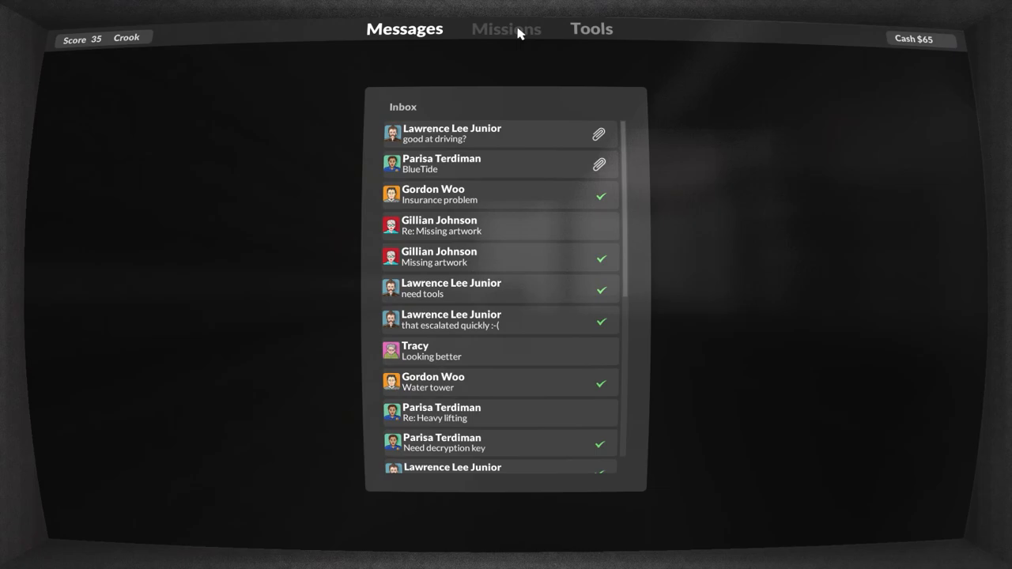
# - Launch The BlueTide Computers mission from Hollowrock Island on the missions map
pyautogui.click(505, 29)
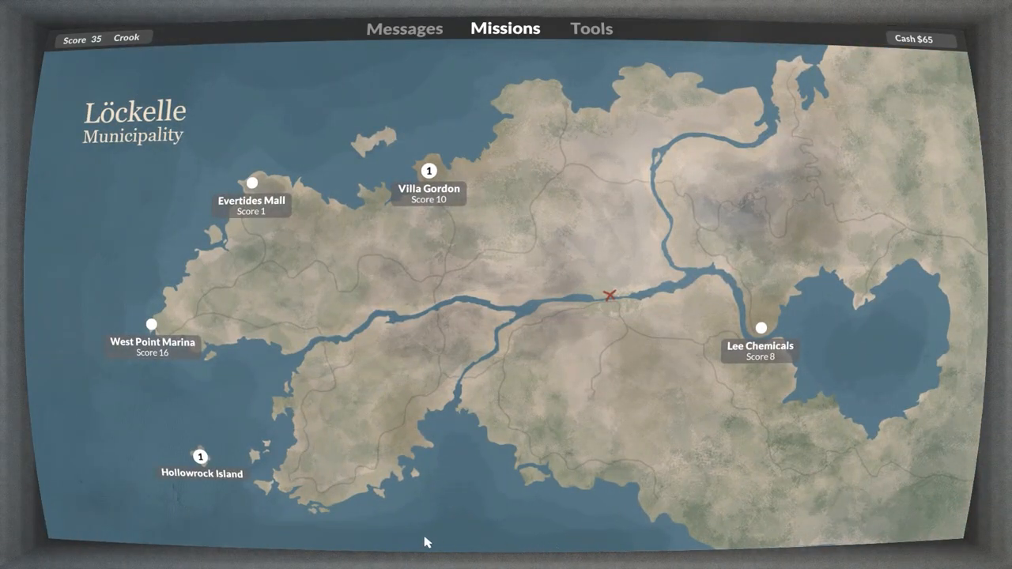
pyautogui.click(200, 457)
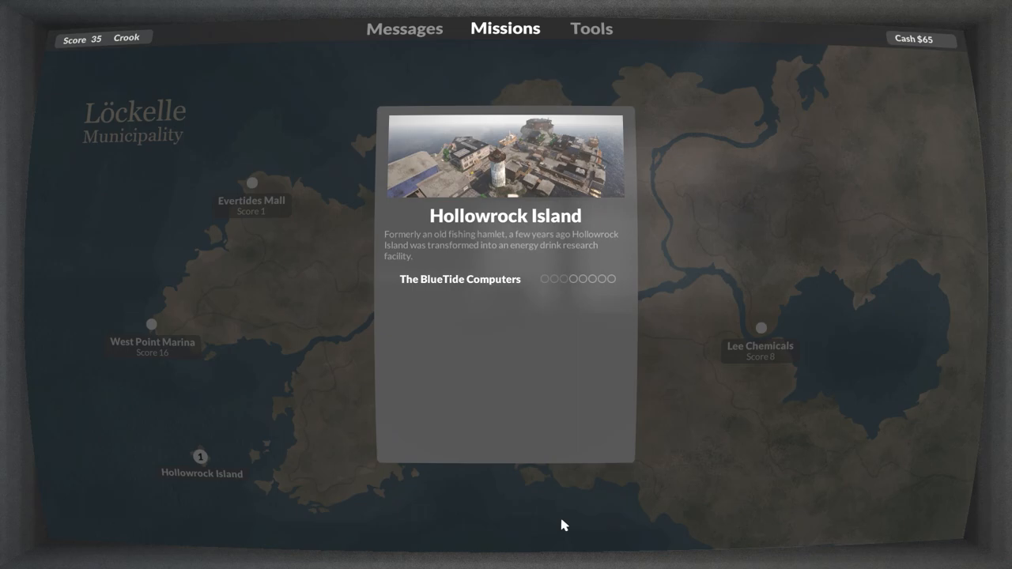
pyautogui.click(459, 279)
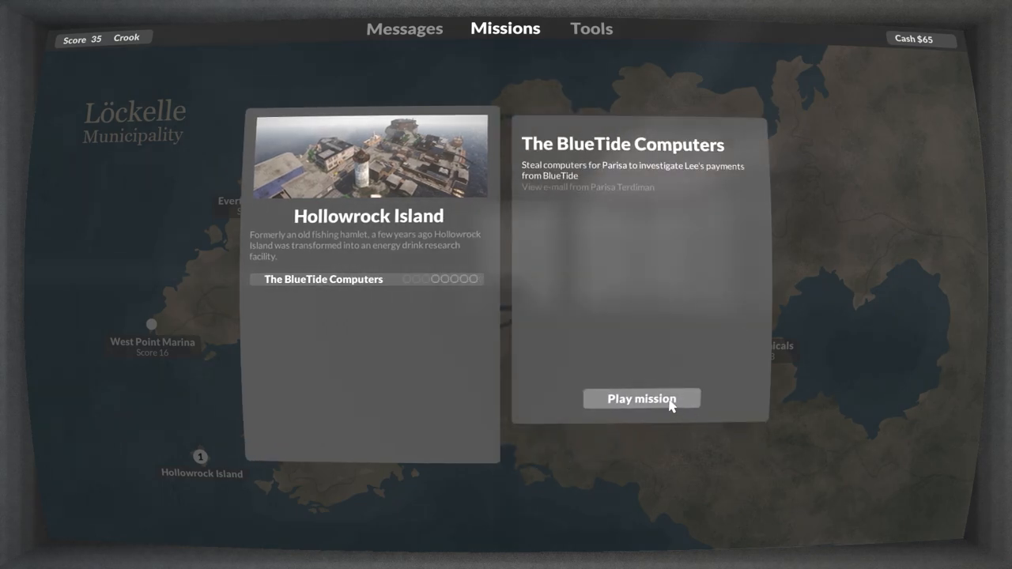
pyautogui.click(643, 399)
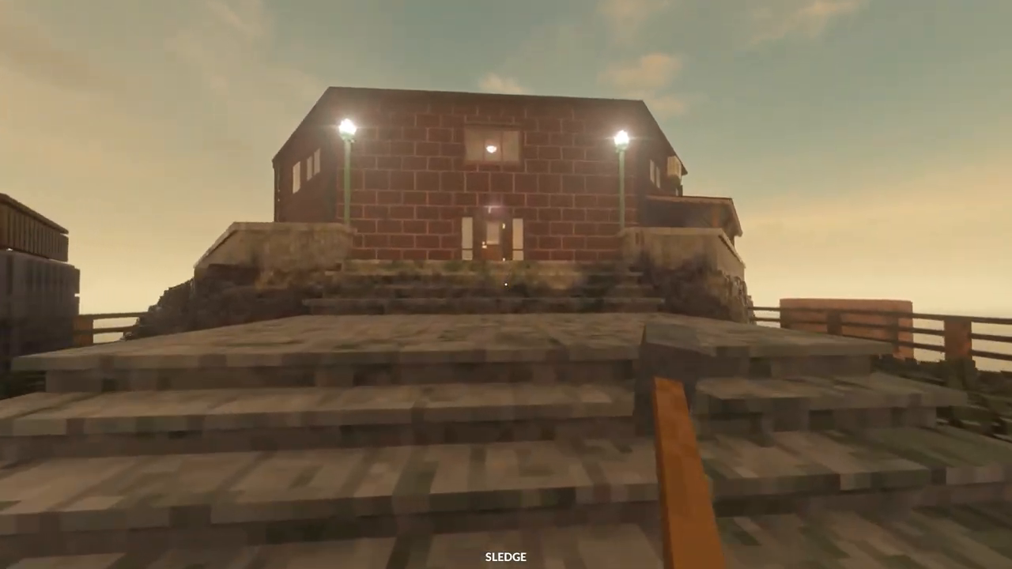
pyautogui.moveTo(507, 285)
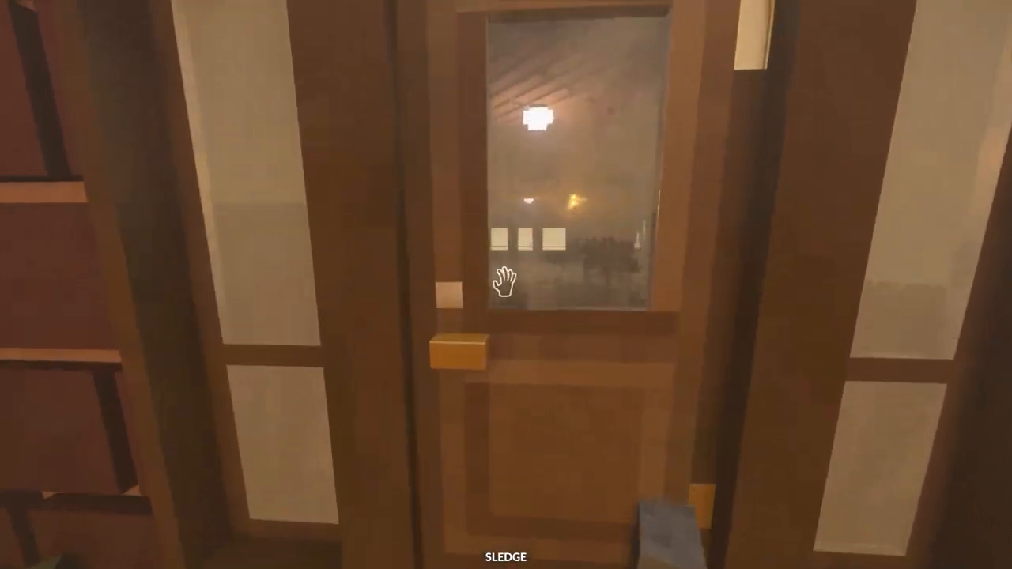
# - Open the front door of the brick house atop the stone stairs
pyautogui.click(502, 277)
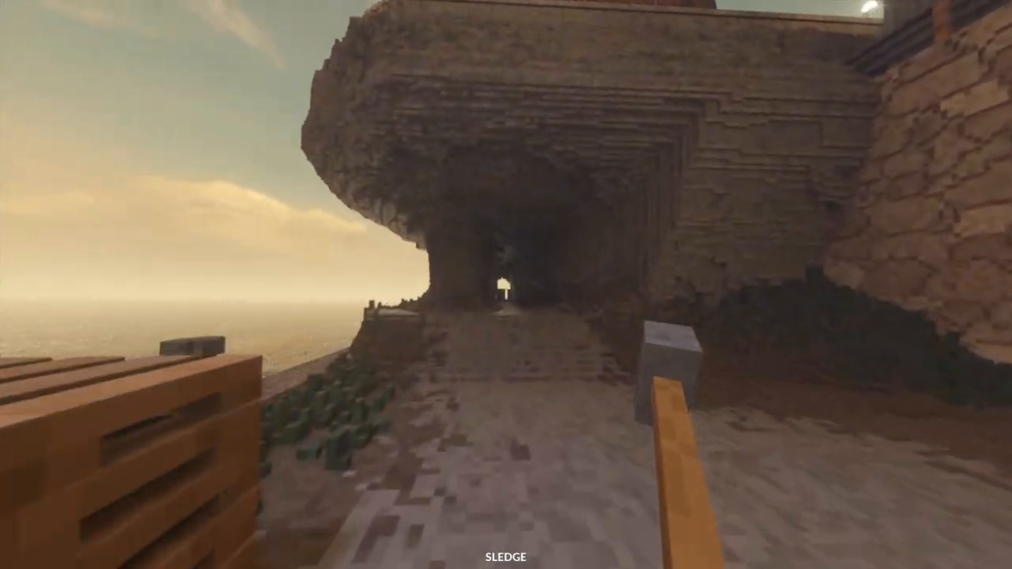
pyautogui.moveTo(506, 284)
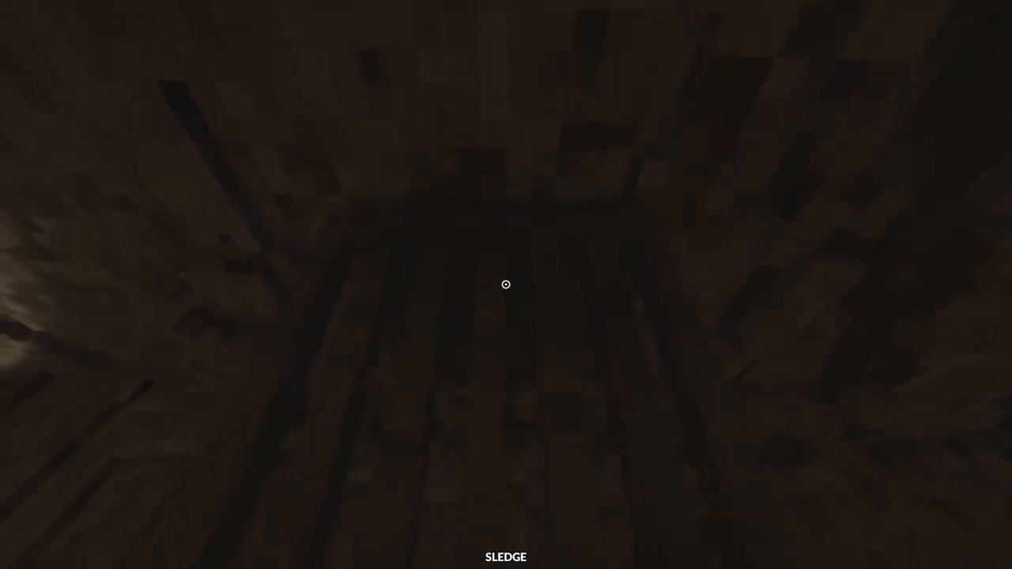
pyautogui.press('w')
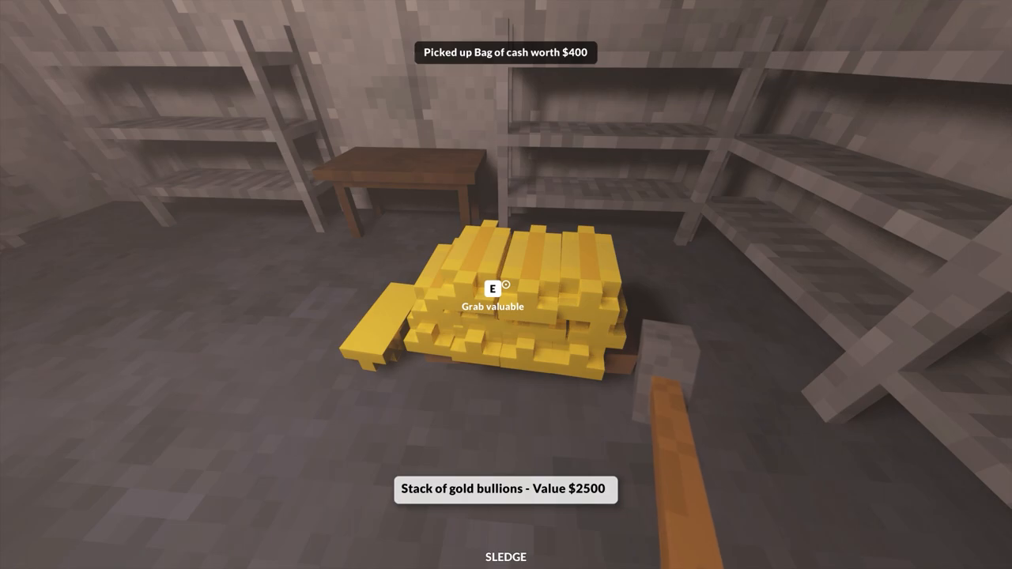
# - Grab the $2500 stack of gold bullions in the vault
pyautogui.press('e')
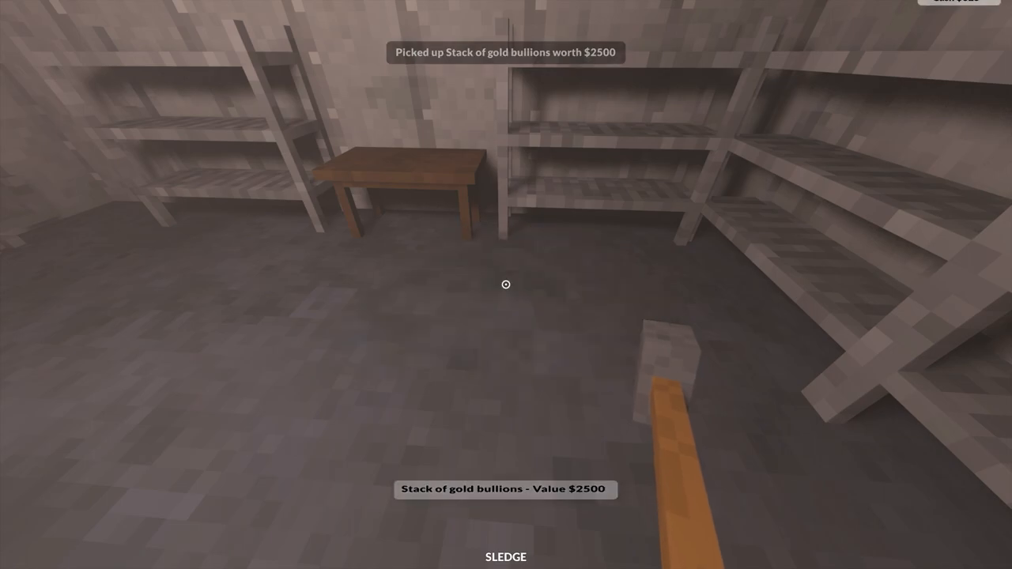